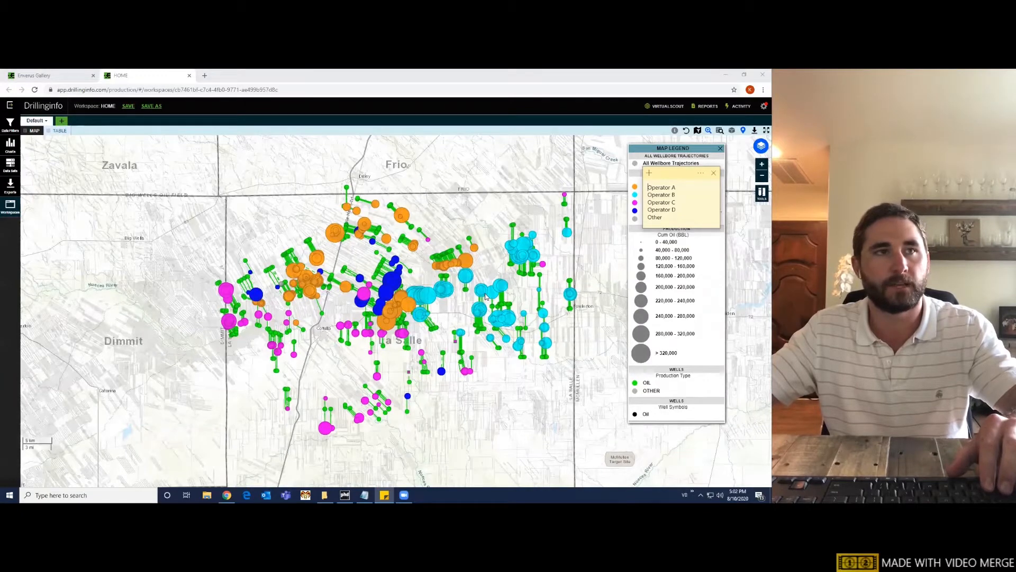
pyautogui.moveTo(515, 296)
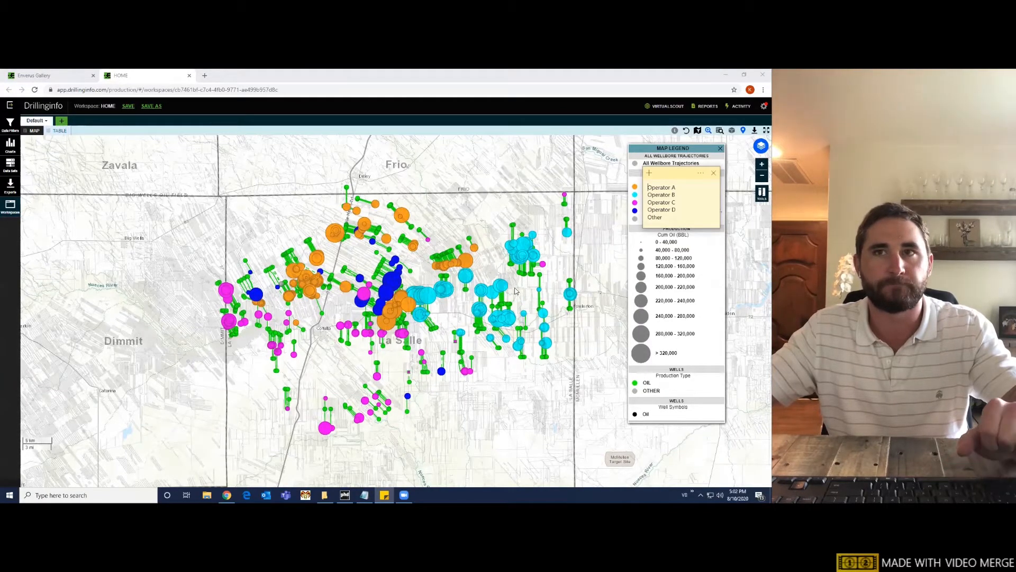
pyautogui.moveTo(522, 292)
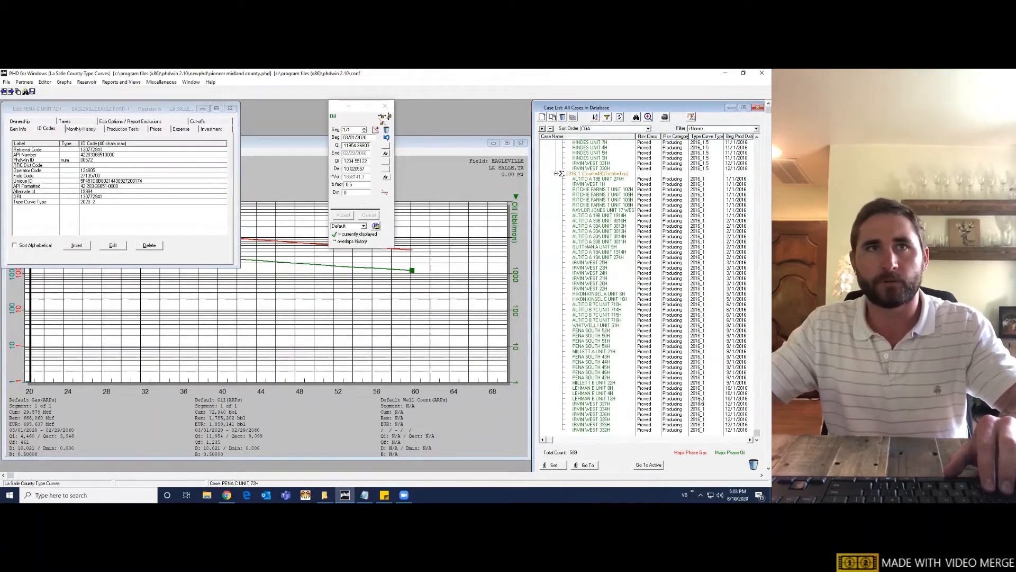
# - Filter the case list to Operator A, leaving its 208 wells
pyautogui.scroll(-3)
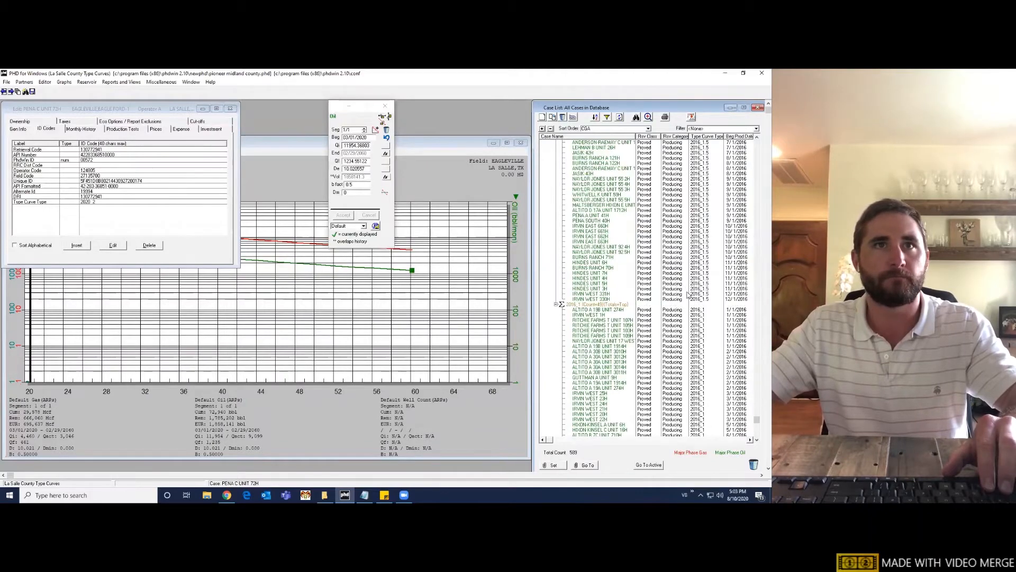
pyautogui.scroll(-3)
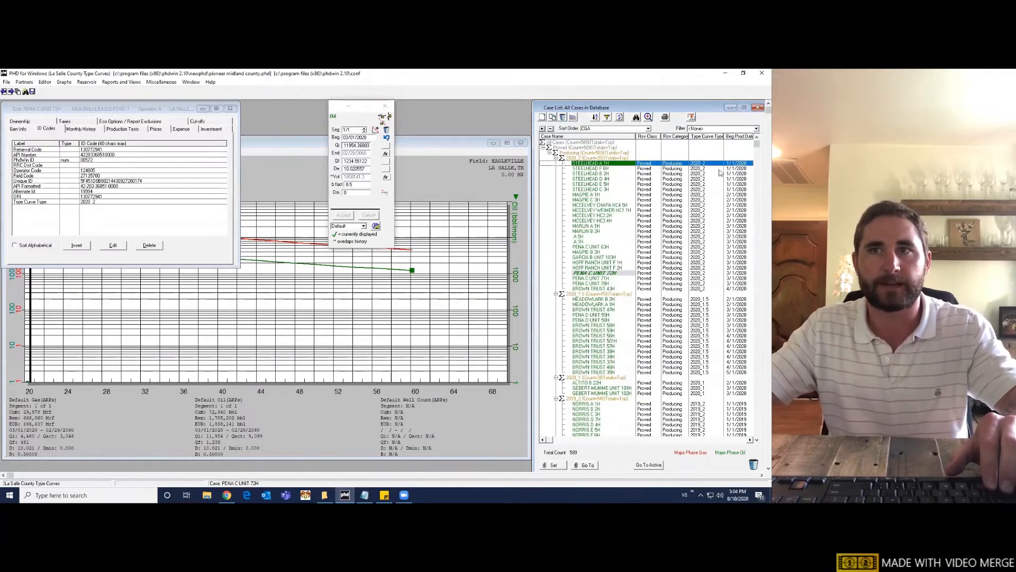
pyautogui.moveTo(721, 133)
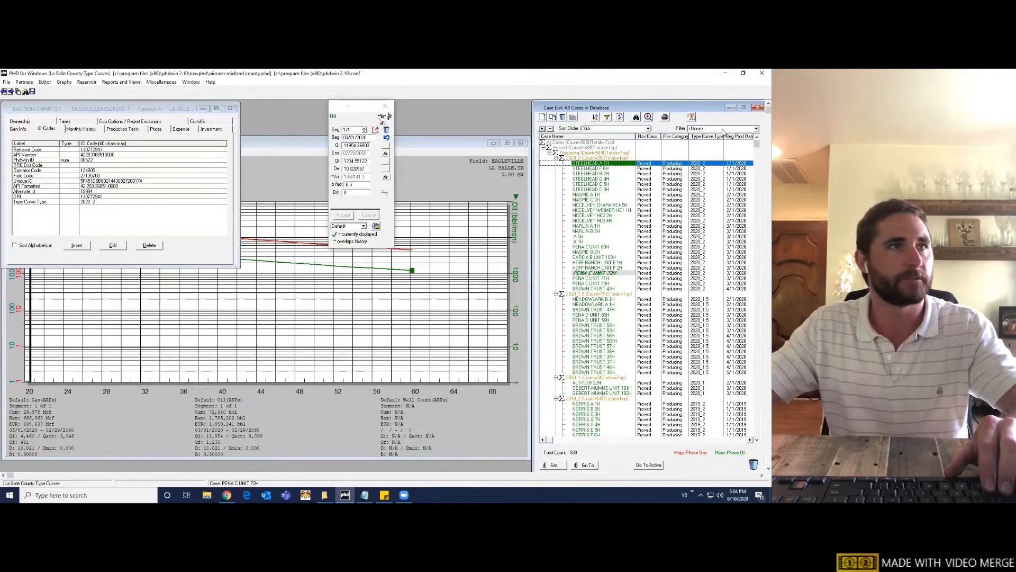
pyautogui.click(754, 127)
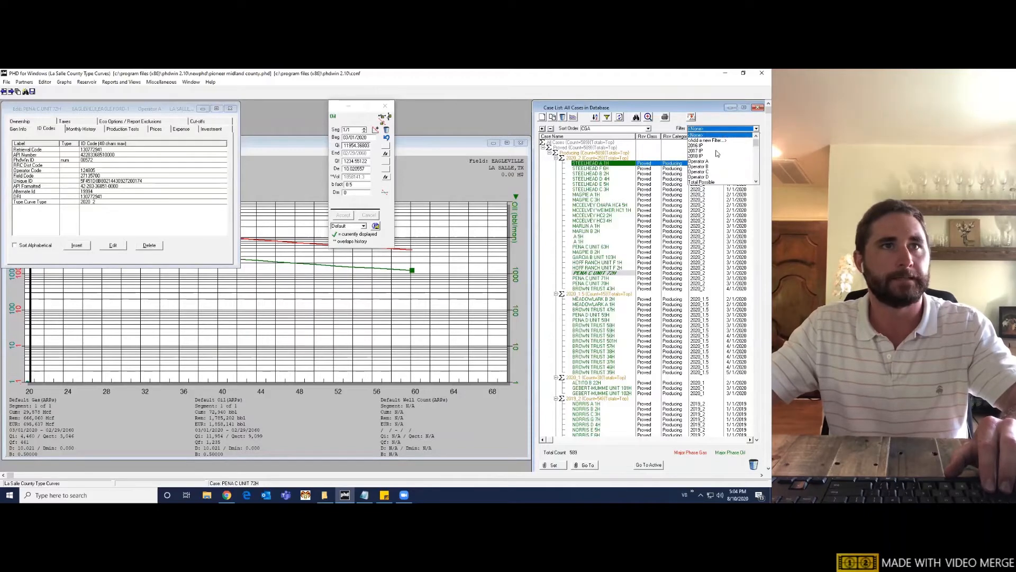
pyautogui.click(699, 161)
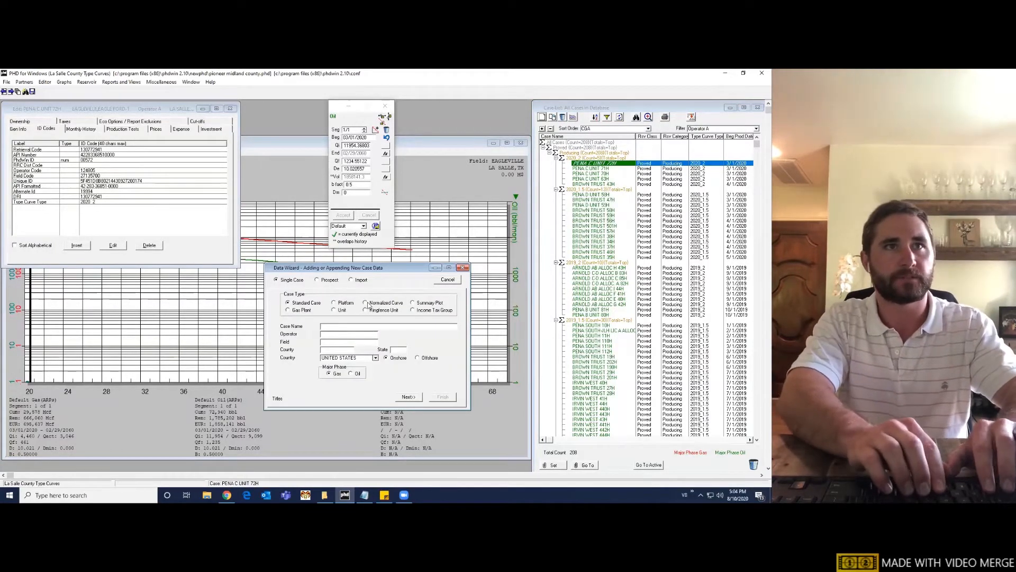
# - Define a normalized oil curve 'Operator A 1.5 LL TC' for Operator A in La Salle, Texas
pyautogui.click(367, 303)
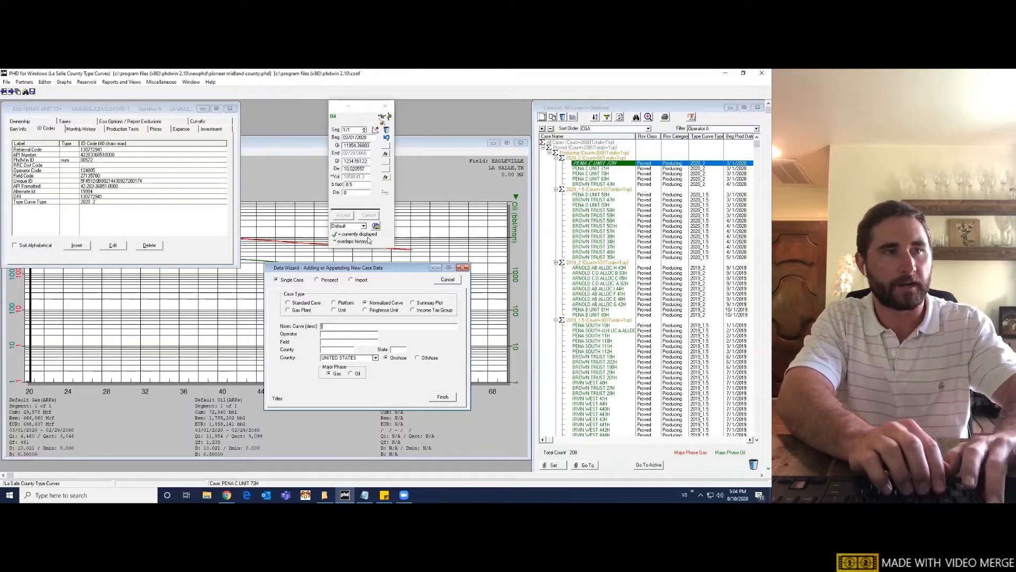
pyautogui.write('Operator A')
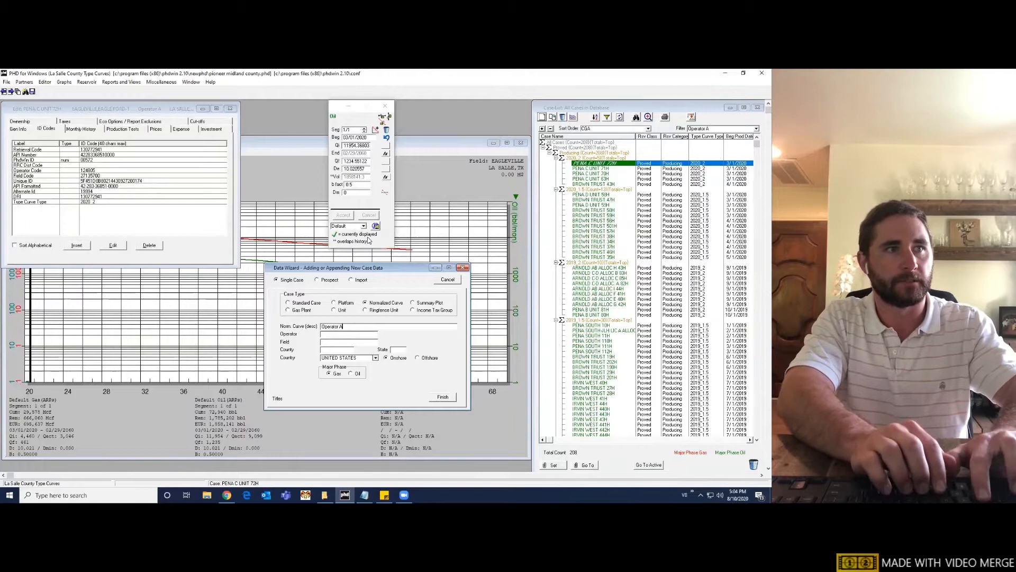
pyautogui.write('1.5 LL')
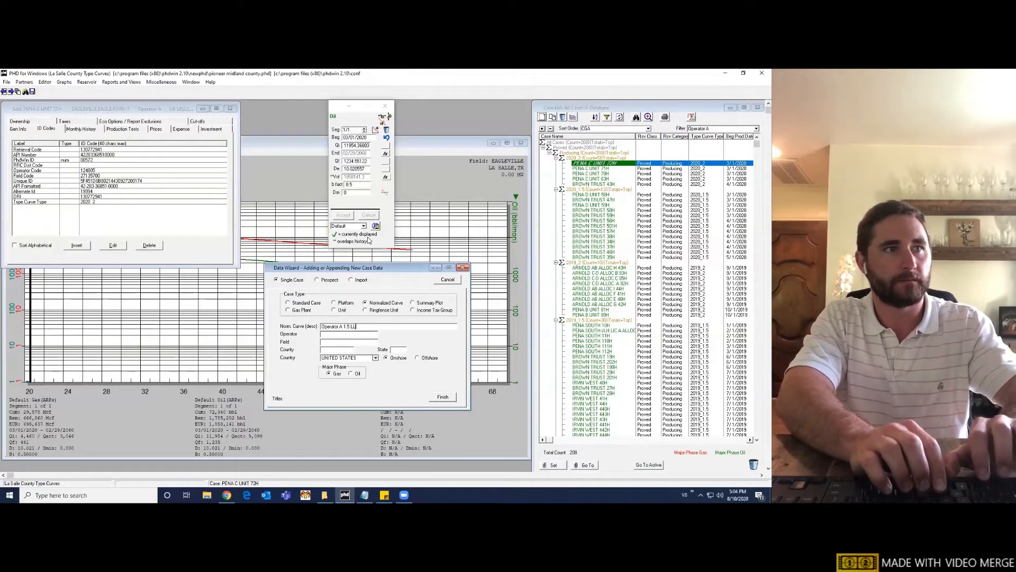
pyautogui.write('Operator A')
pyautogui.write('La Salle')
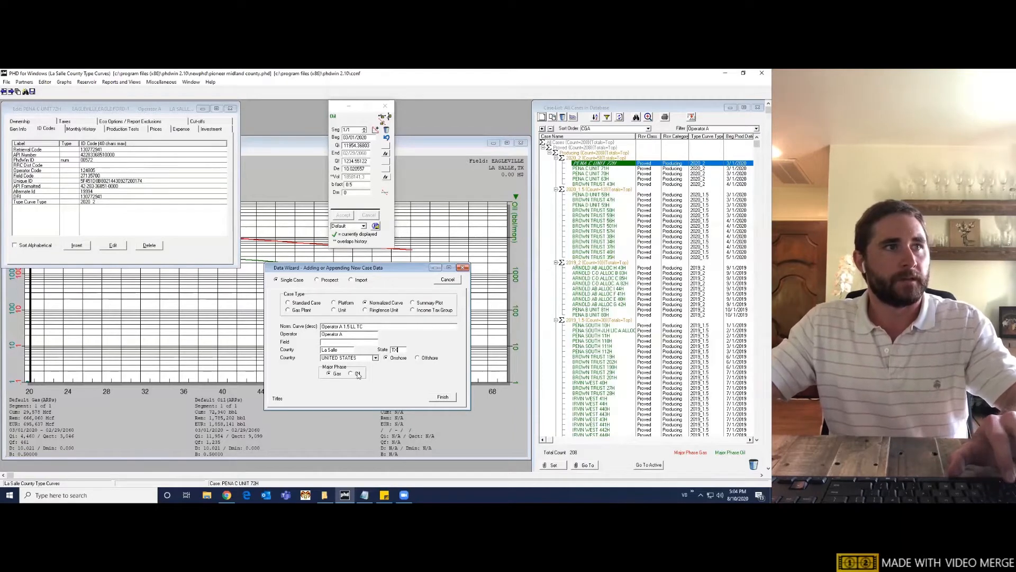
pyautogui.click(350, 373)
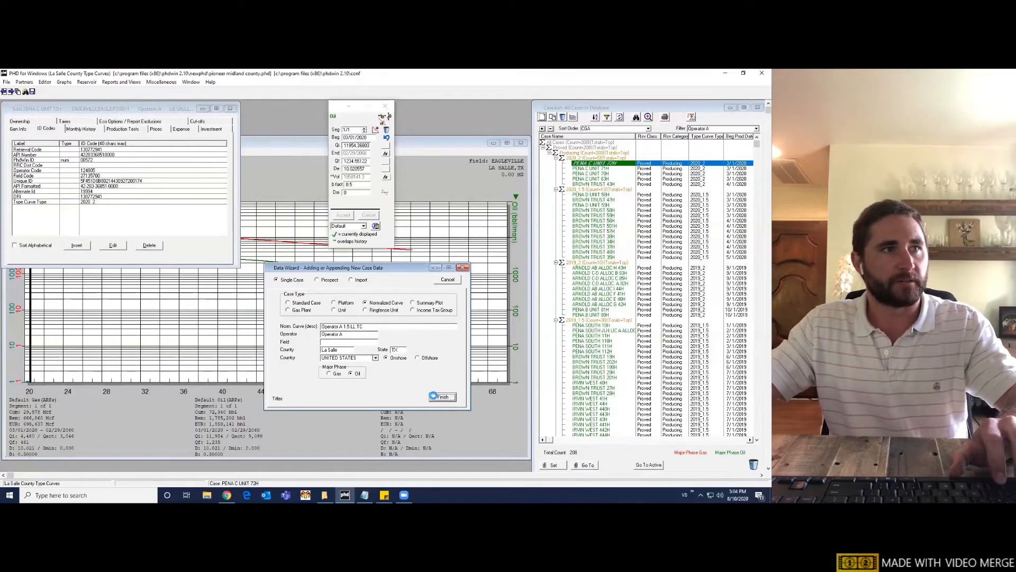
# - Finish the wizard and gather volumes up to End of Production (EOP)
pyautogui.click(442, 396)
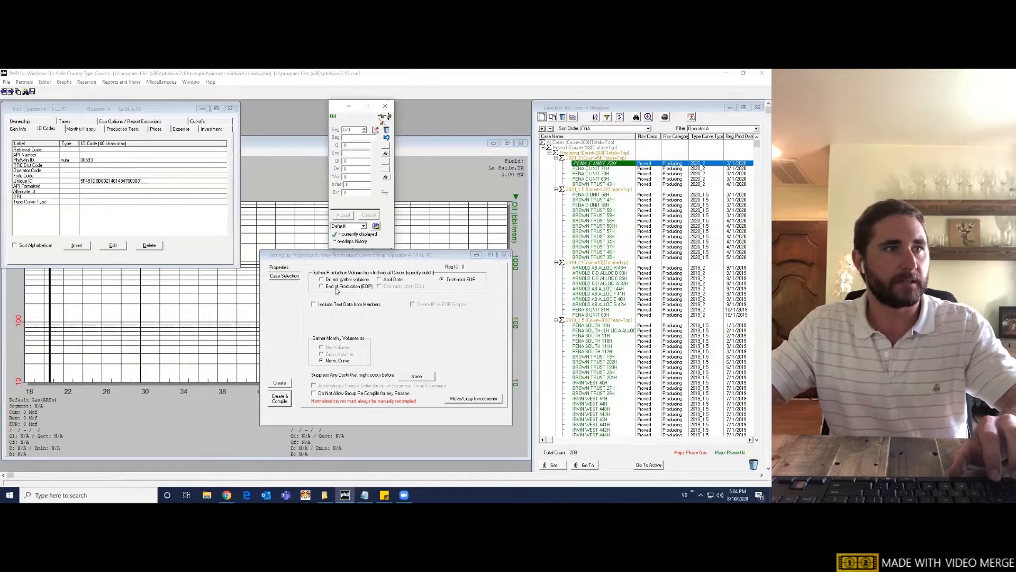
pyautogui.click(323, 286)
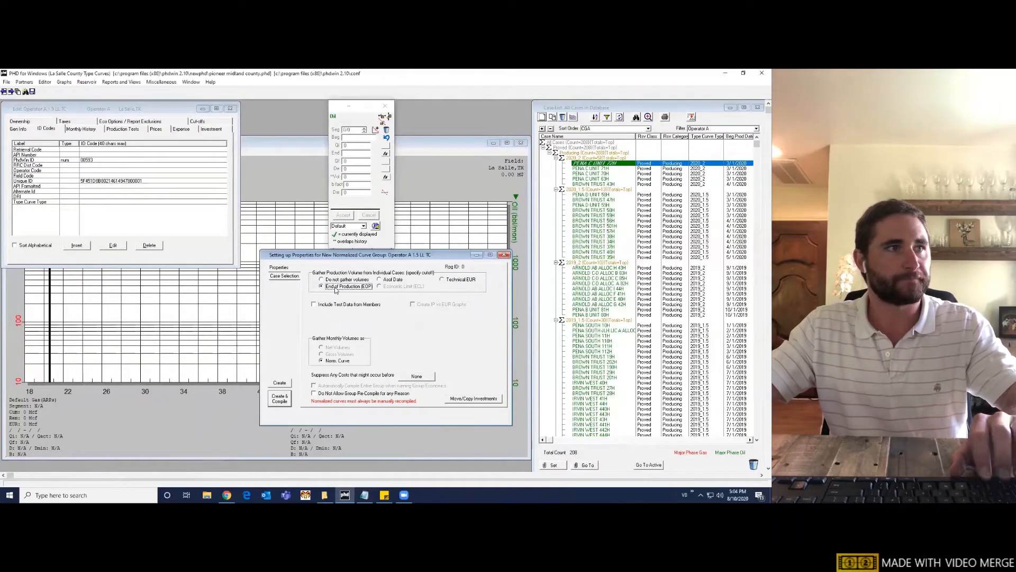
pyautogui.click(314, 303)
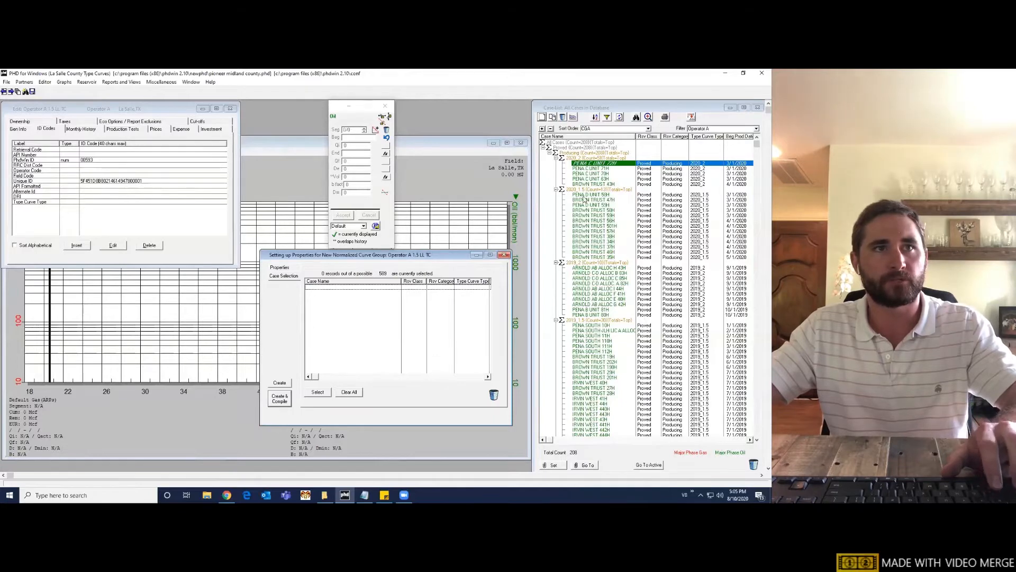
# - Add the 1.5 type-curve well groups (109 wells) and create and compile the group
pyautogui.click(589, 194)
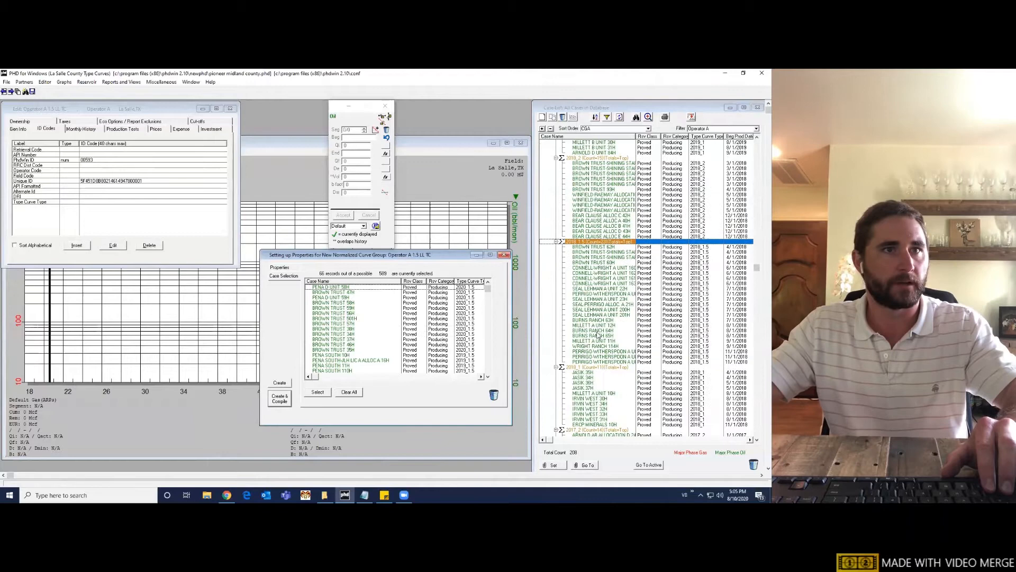
pyautogui.scroll(-3)
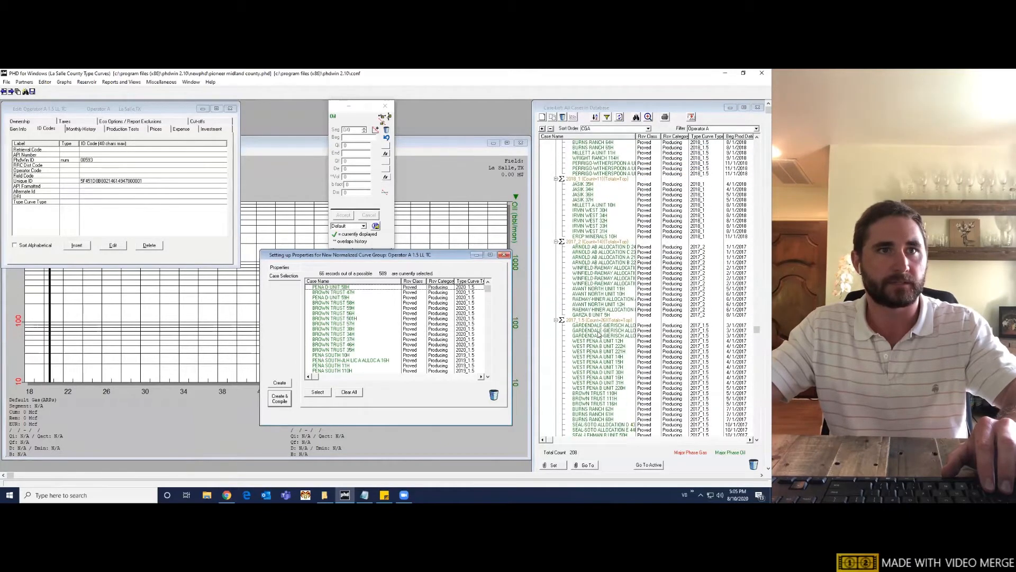
pyautogui.click(596, 320)
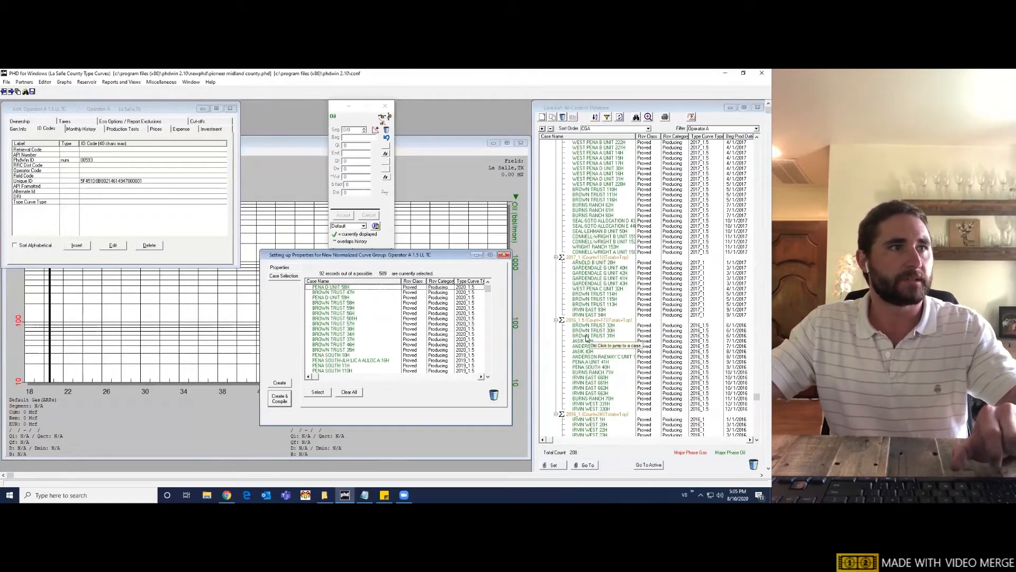
pyautogui.click(597, 319)
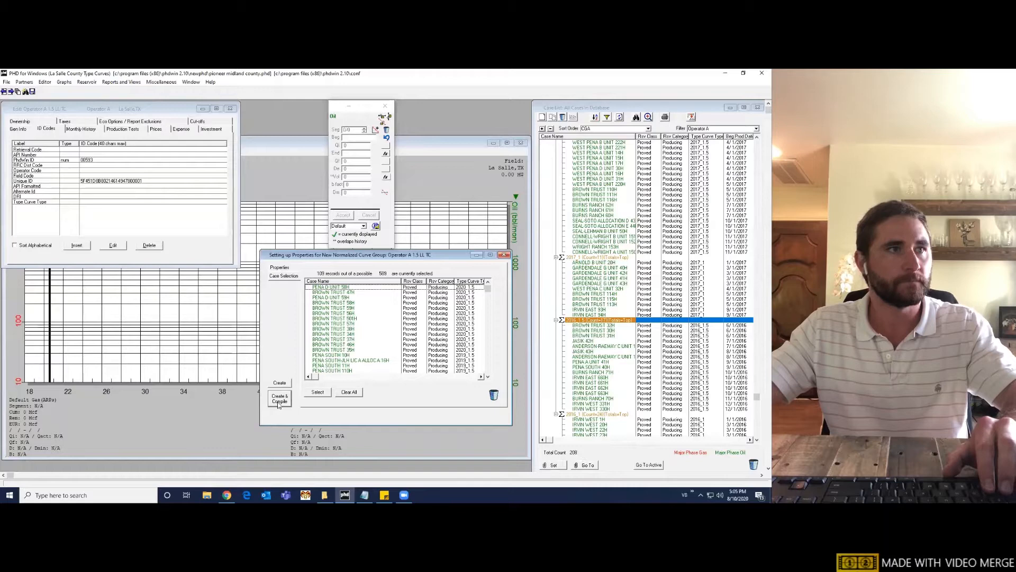
pyautogui.click(279, 398)
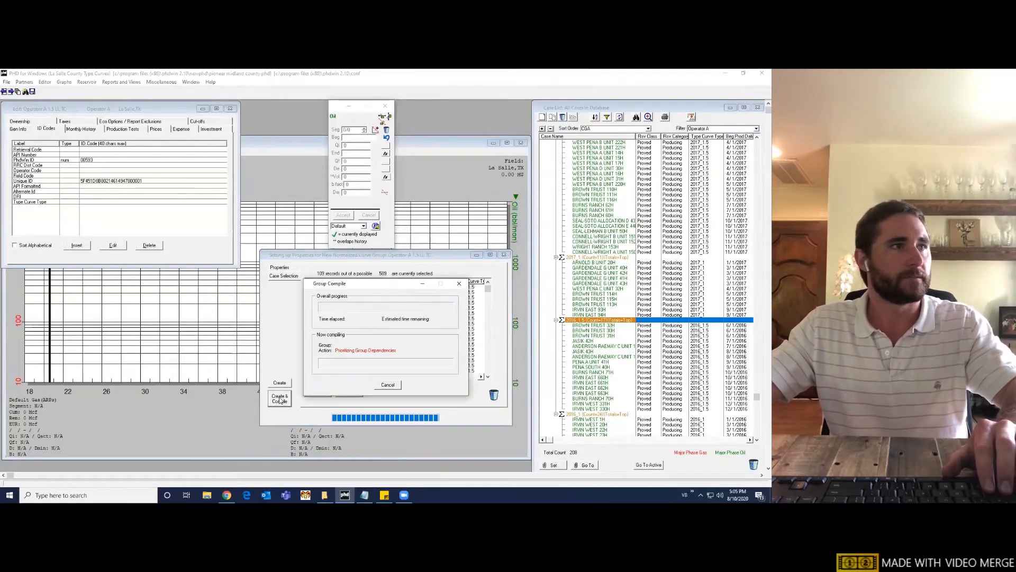
pyautogui.click(279, 398)
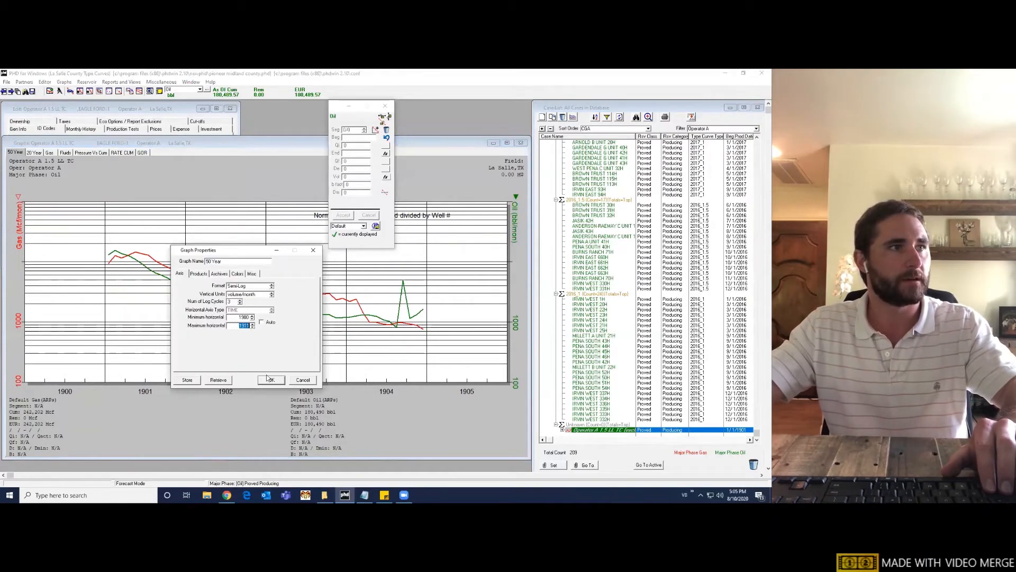
# - Set the horizontal axis maximum to 1911 and add Well Count on the right margin
pyautogui.click(270, 380)
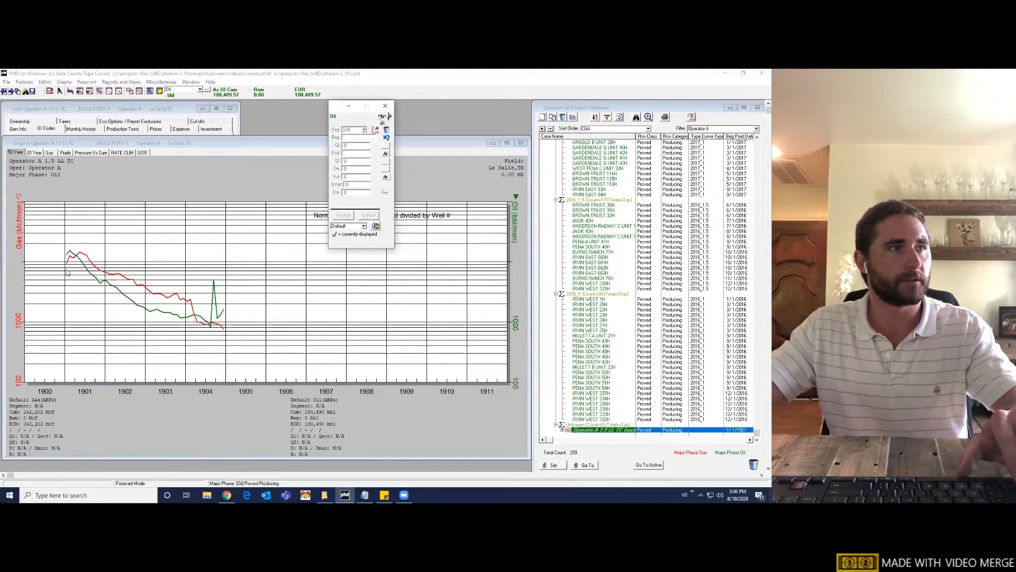
pyautogui.moveTo(242, 287)
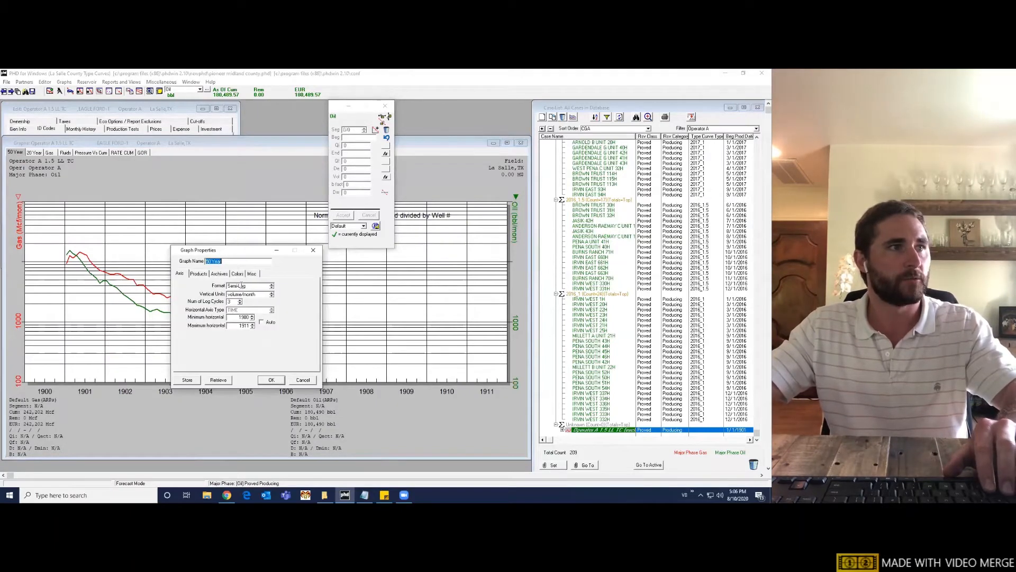
pyautogui.click(199, 273)
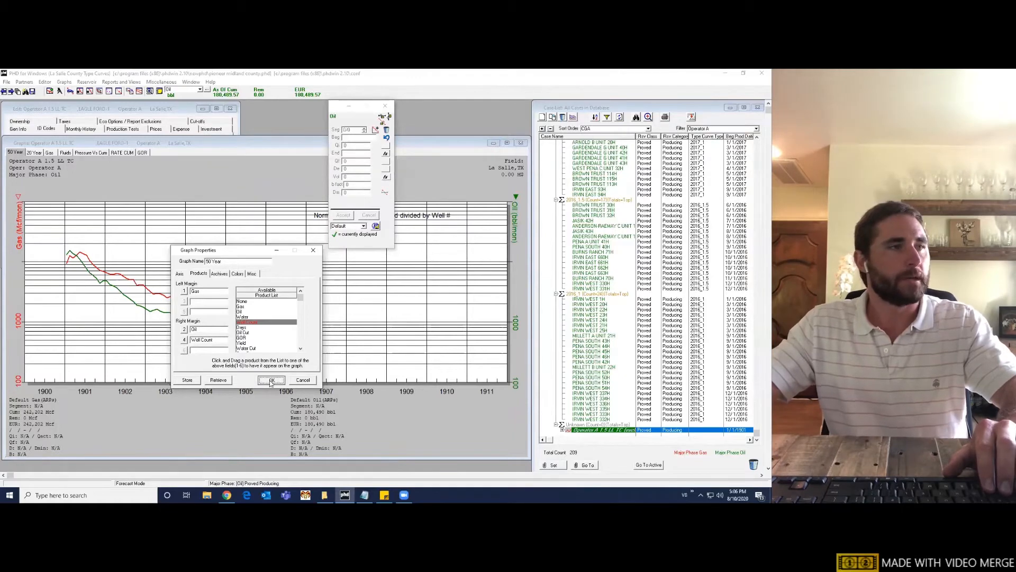
pyautogui.click(271, 380)
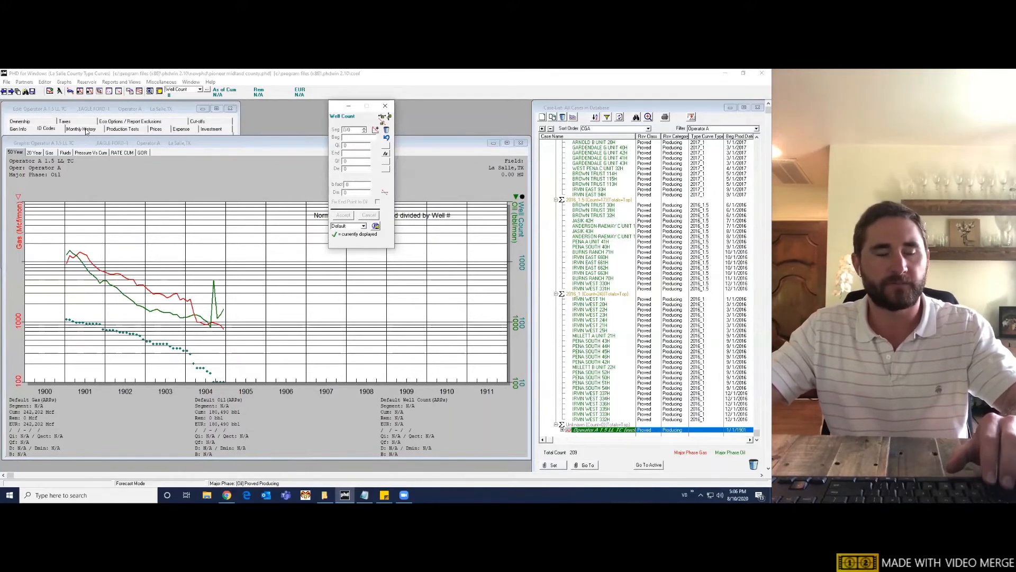
pyautogui.click(81, 129)
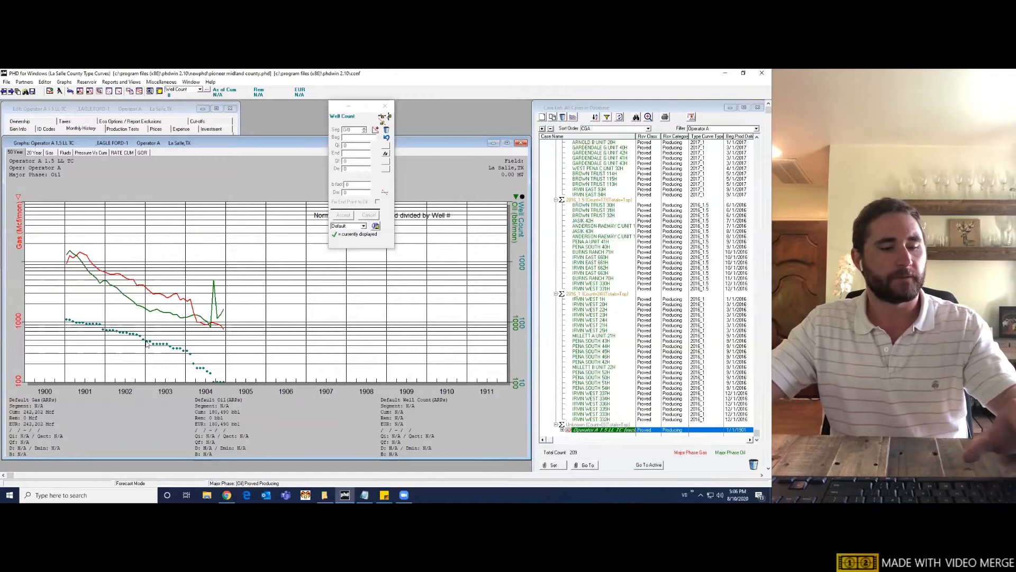
pyautogui.moveTo(483, 308)
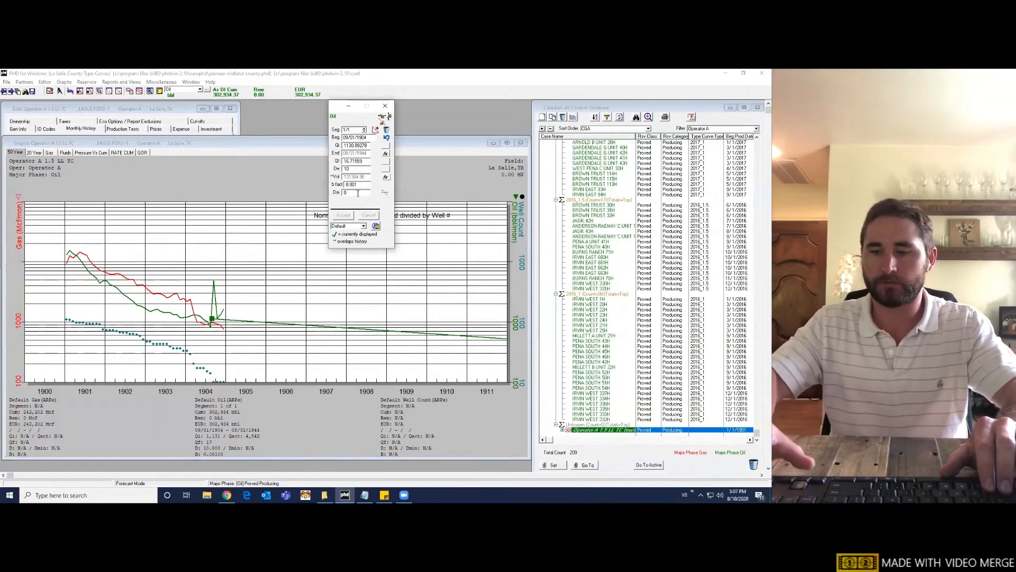
# - Set the oil forecast decline value to 2000 and reshape the forecast along the history
pyautogui.click(353, 192)
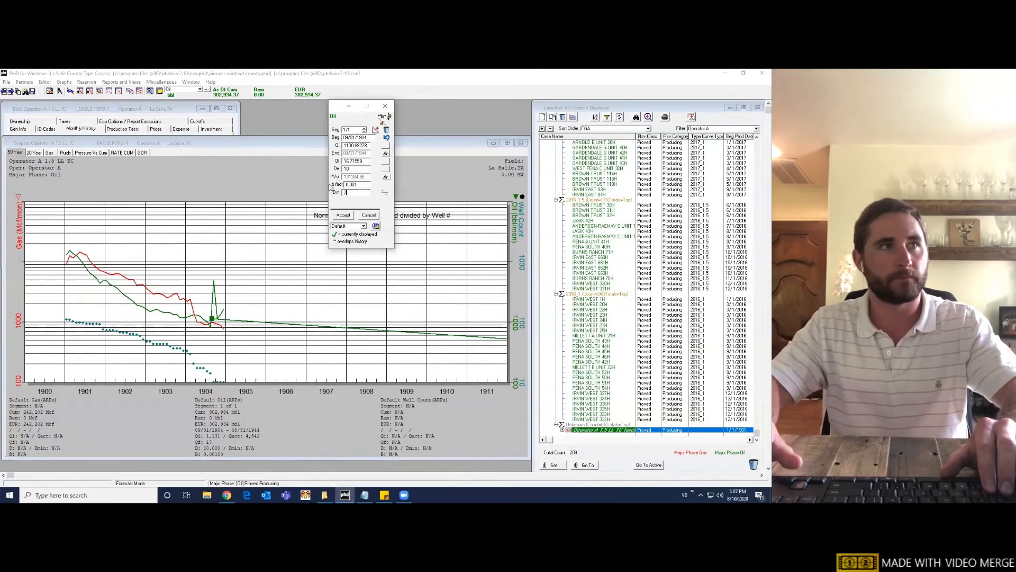
pyautogui.tripleClick(353, 185)
pyautogui.write('0.8')
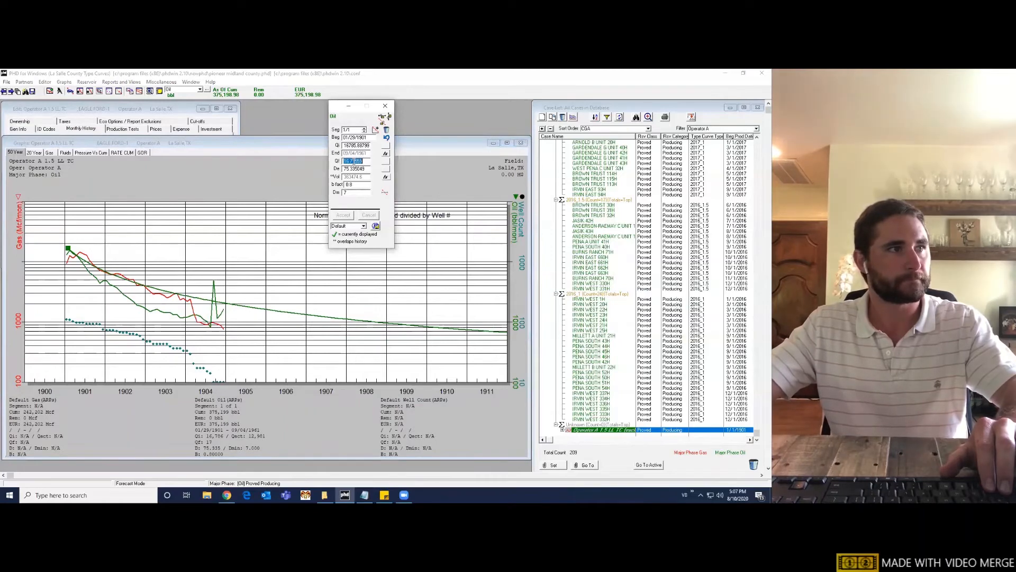
pyautogui.write('2000')
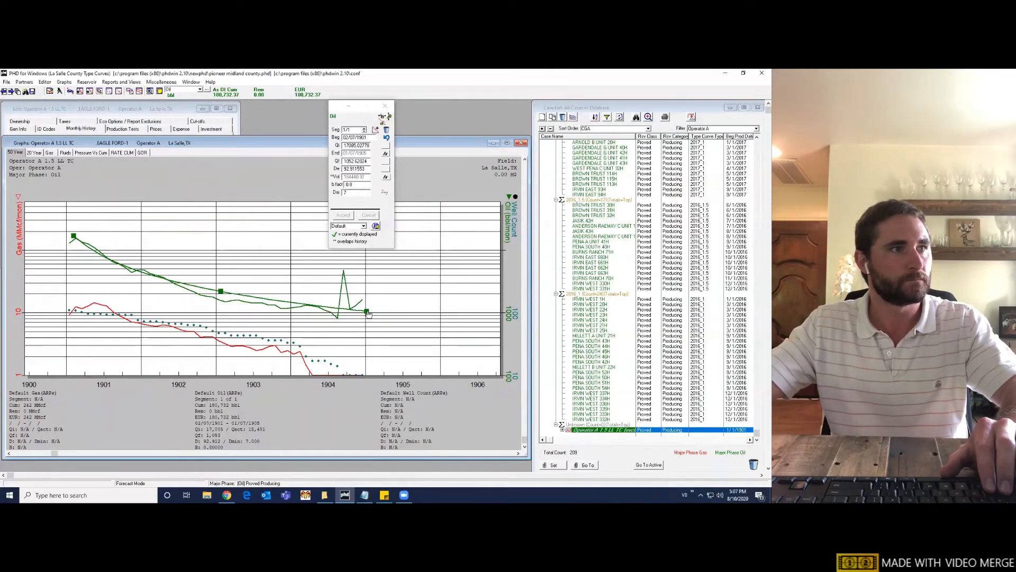
pyautogui.moveTo(368, 313); pyautogui.dragTo(337, 314)
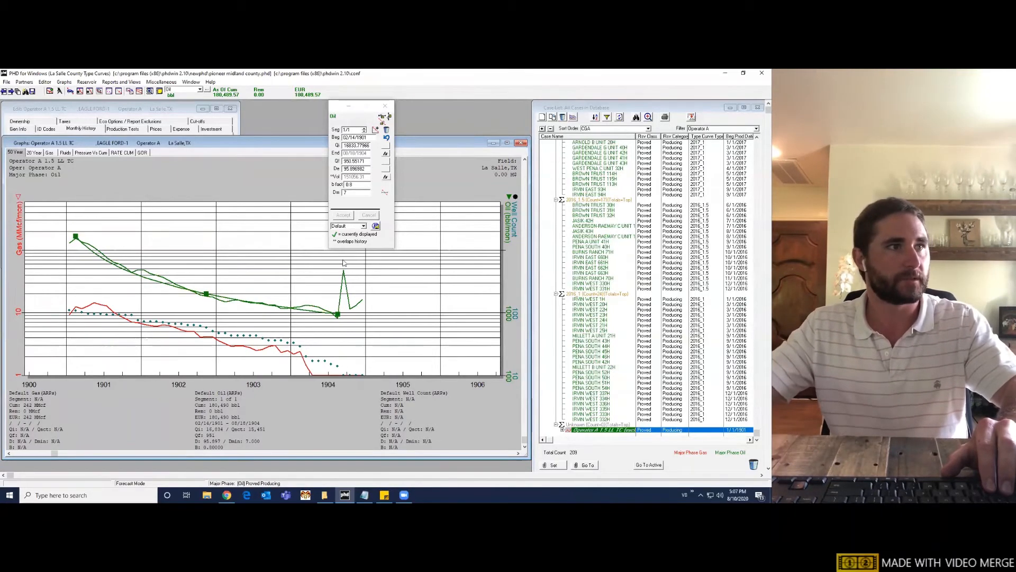
# - Set the oil forecast b factor to 0.75 and align its endpoint with the history
pyautogui.click(353, 185)
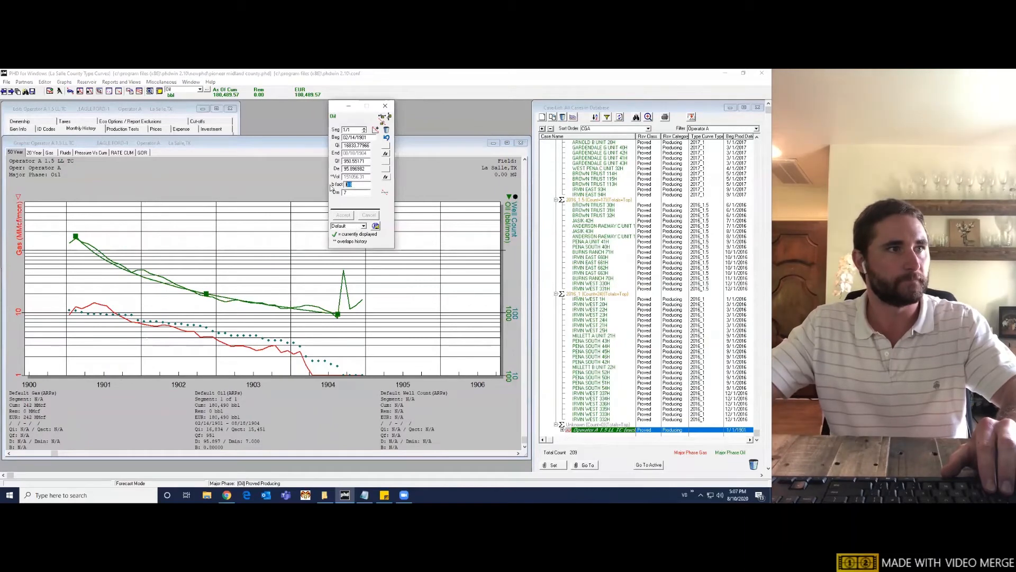
pyautogui.write('0.75')
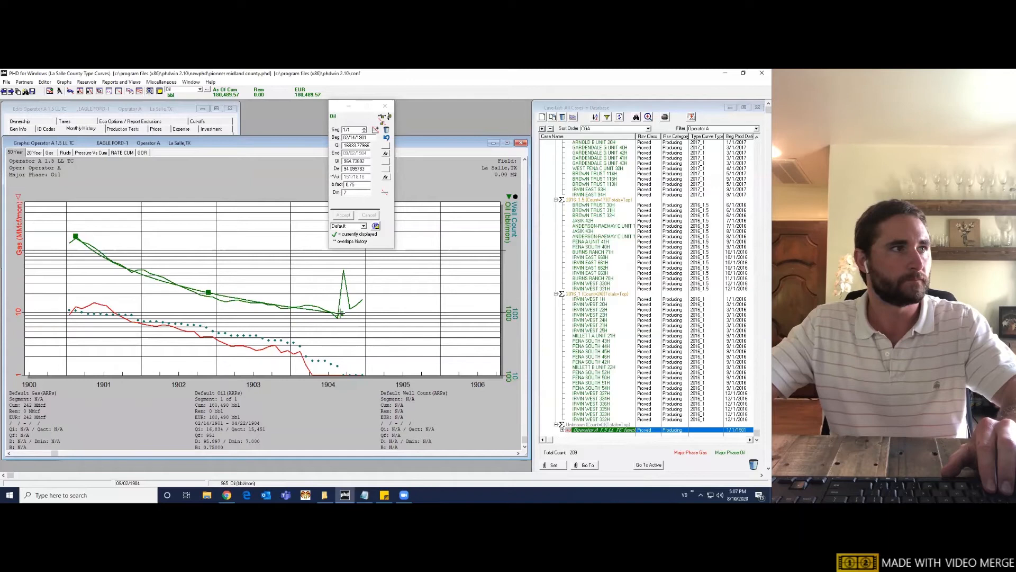
pyautogui.moveTo(350, 303); pyautogui.dragTo(340, 316)
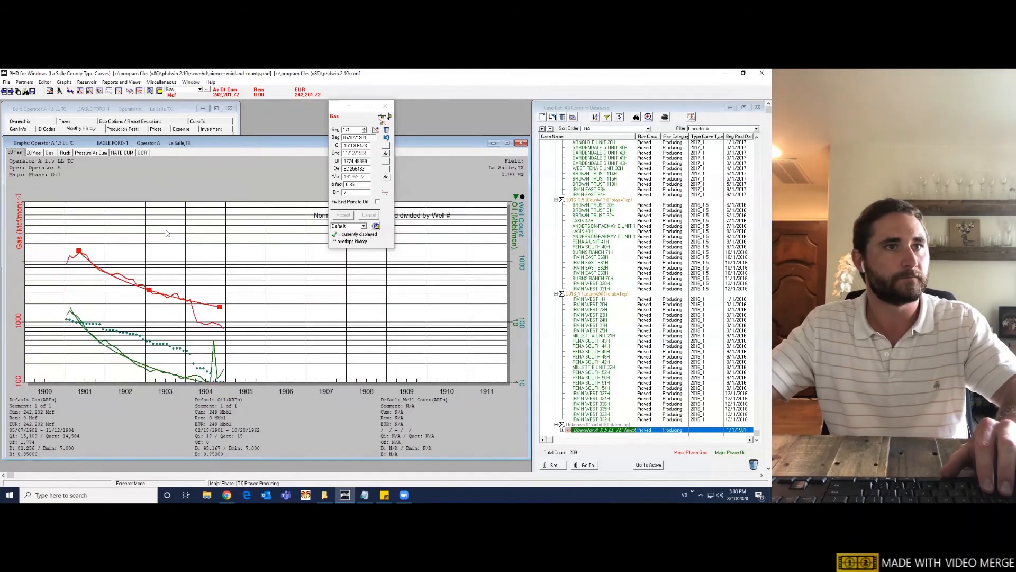
pyautogui.moveTo(374, 205)
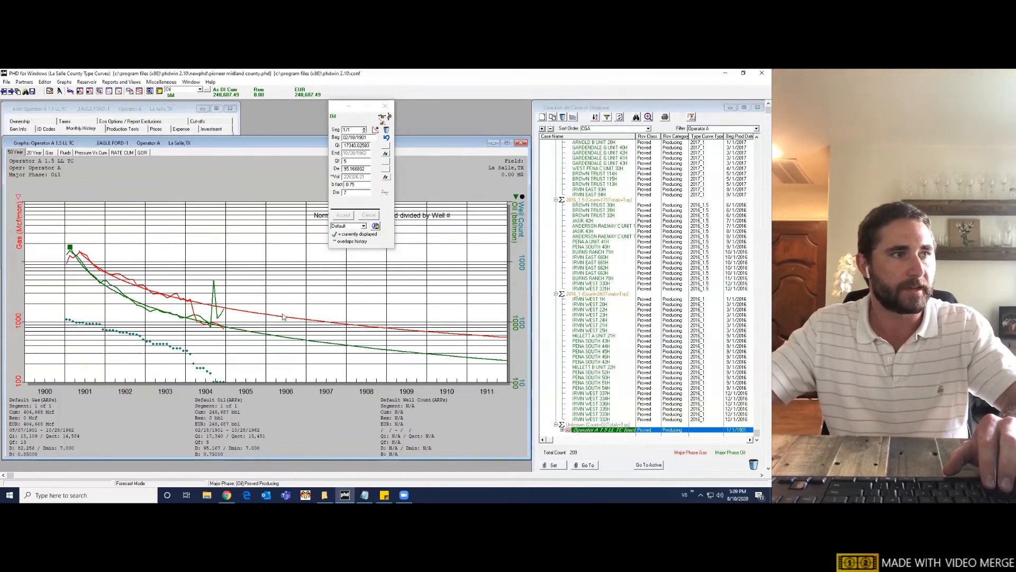
pyautogui.moveTo(230, 367)
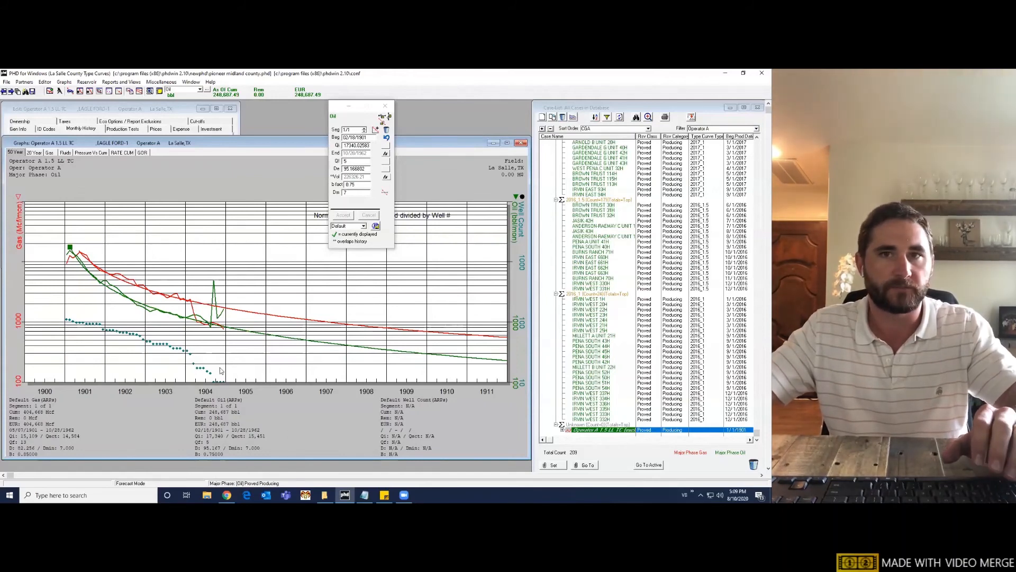
pyautogui.moveTo(188, 435)
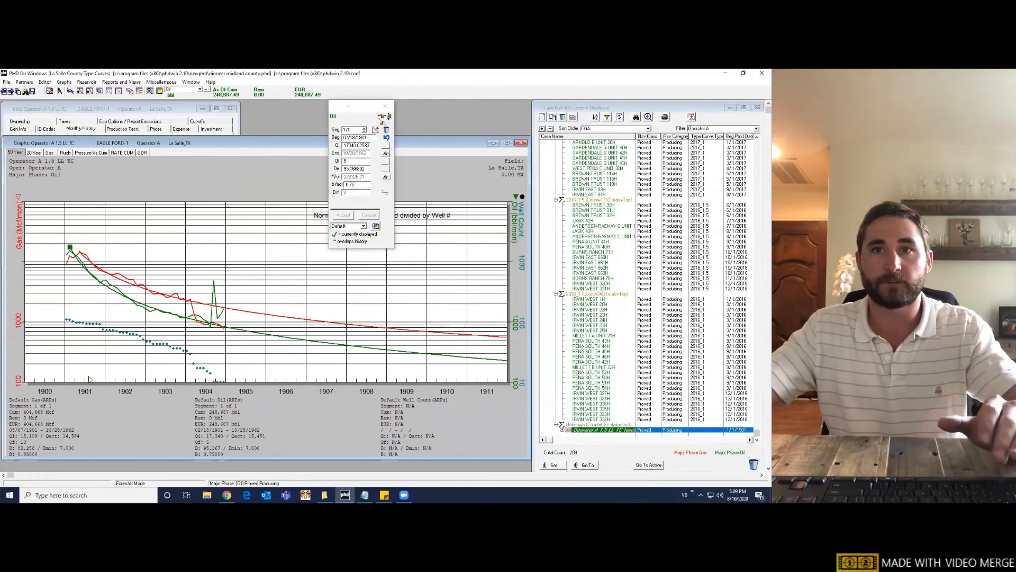
pyautogui.moveTo(405, 292)
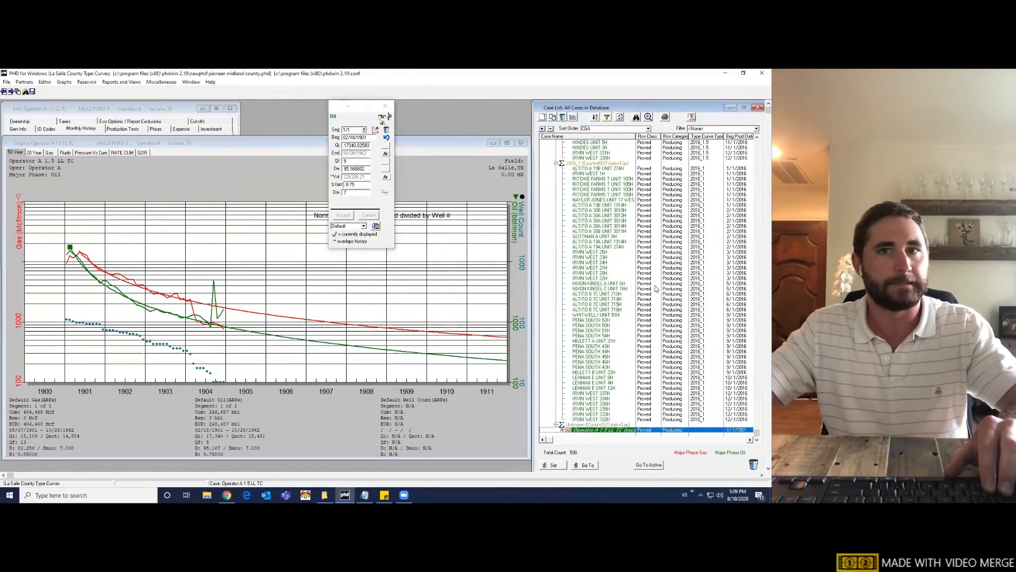
pyautogui.moveTo(627, 309)
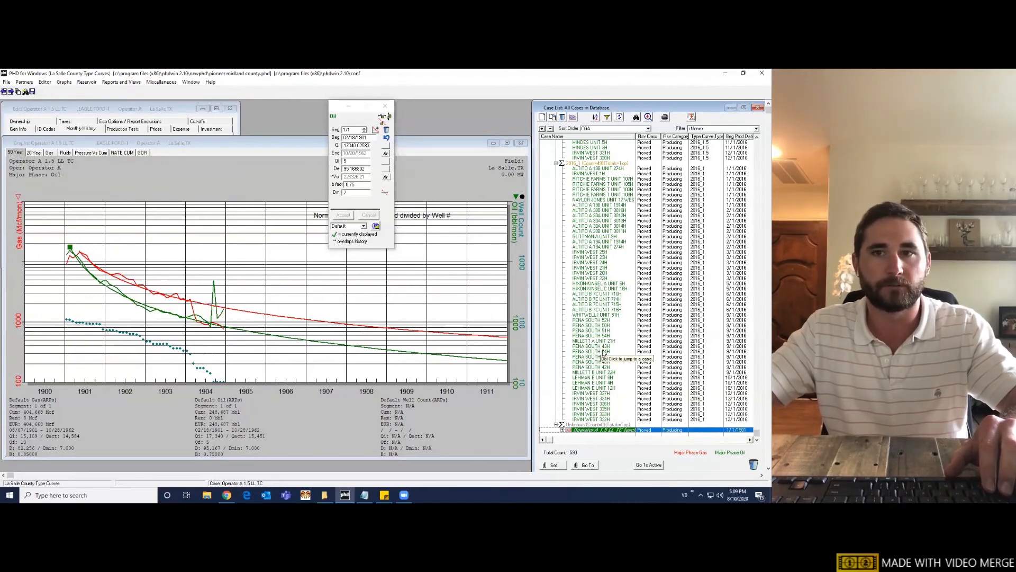
pyautogui.moveTo(616, 354)
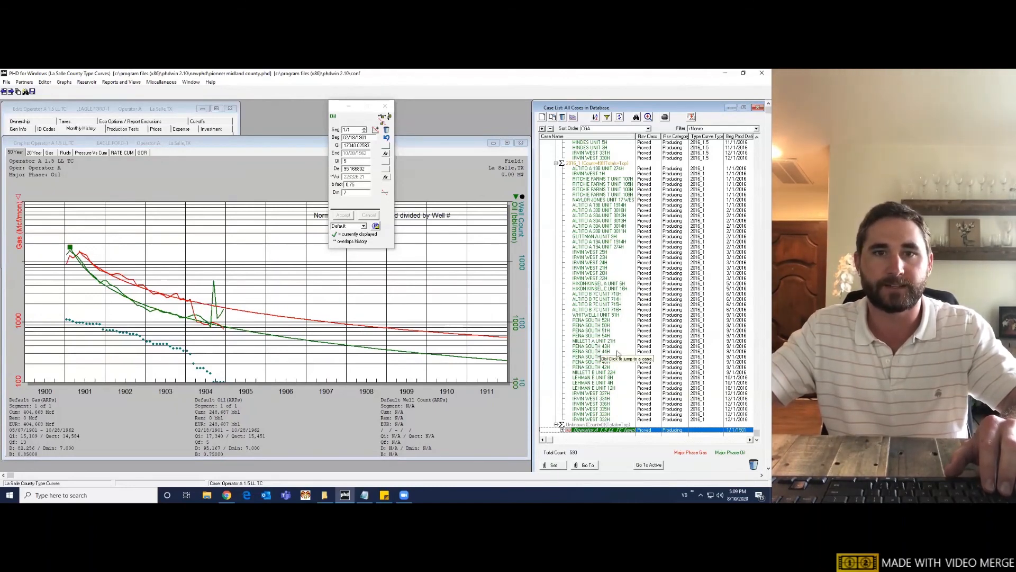